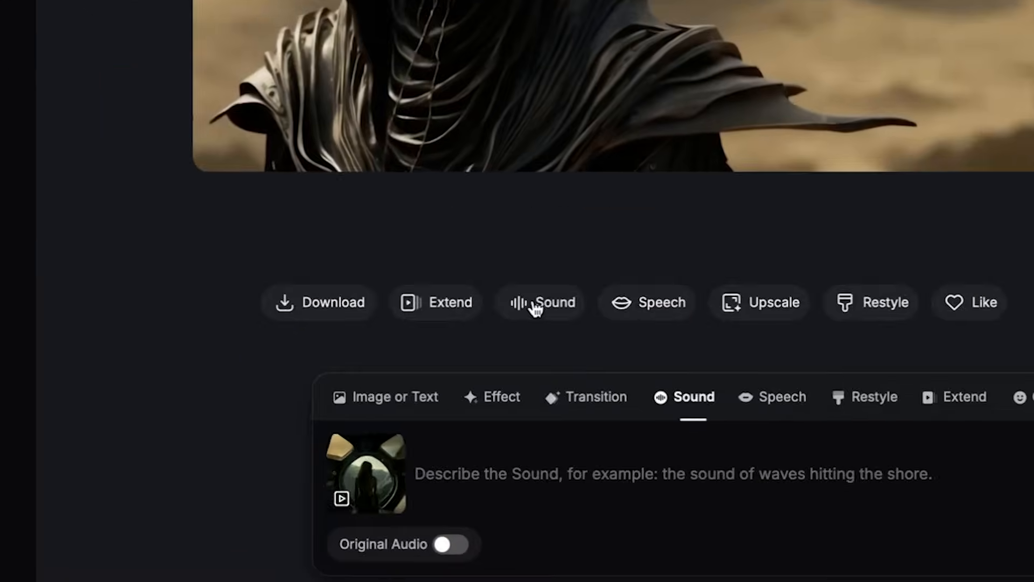
Step: Bring up the Sound generation options for the cloaked figure video
left_click(775, 515)
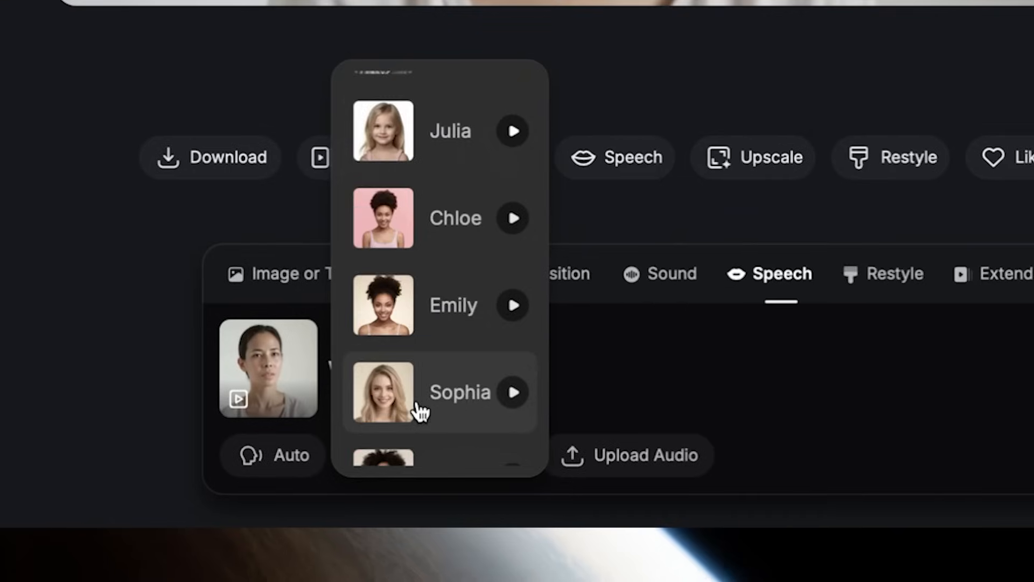
Step: Pick the Chloe voice, upload an mp3 audio clip, and generate the speaking video
left_click(512, 217)
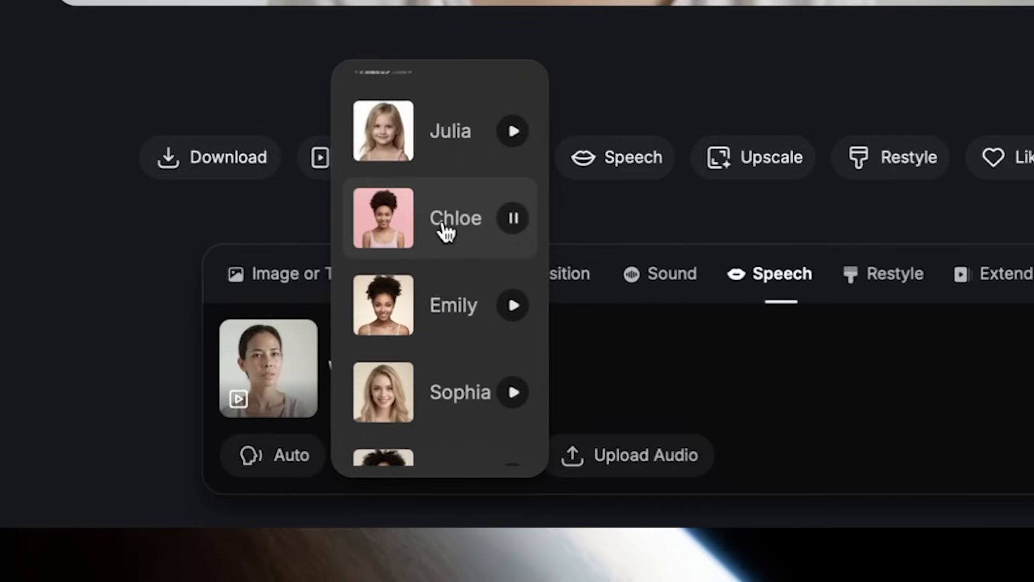
left_click(455, 218)
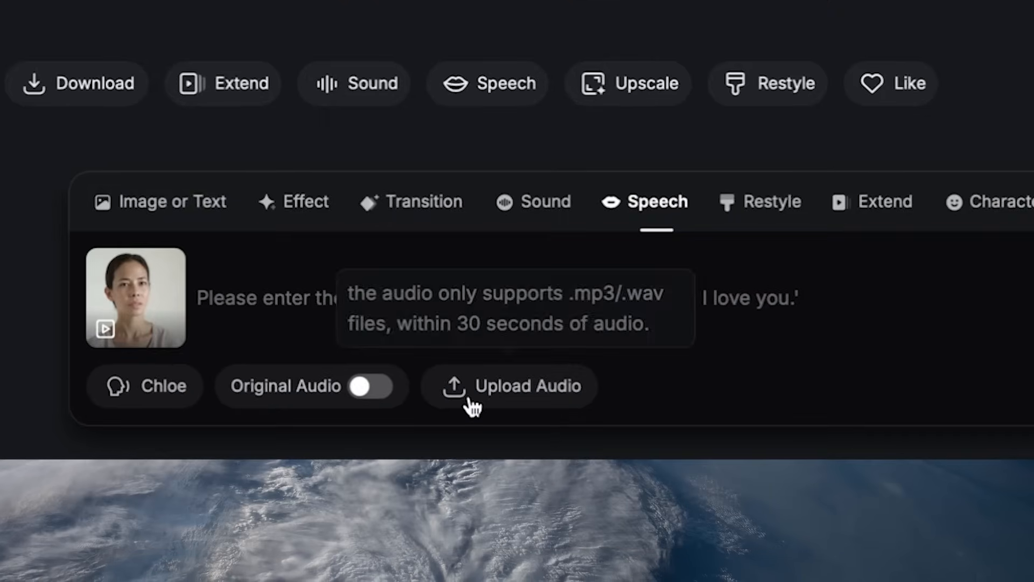
left_click(508, 385)
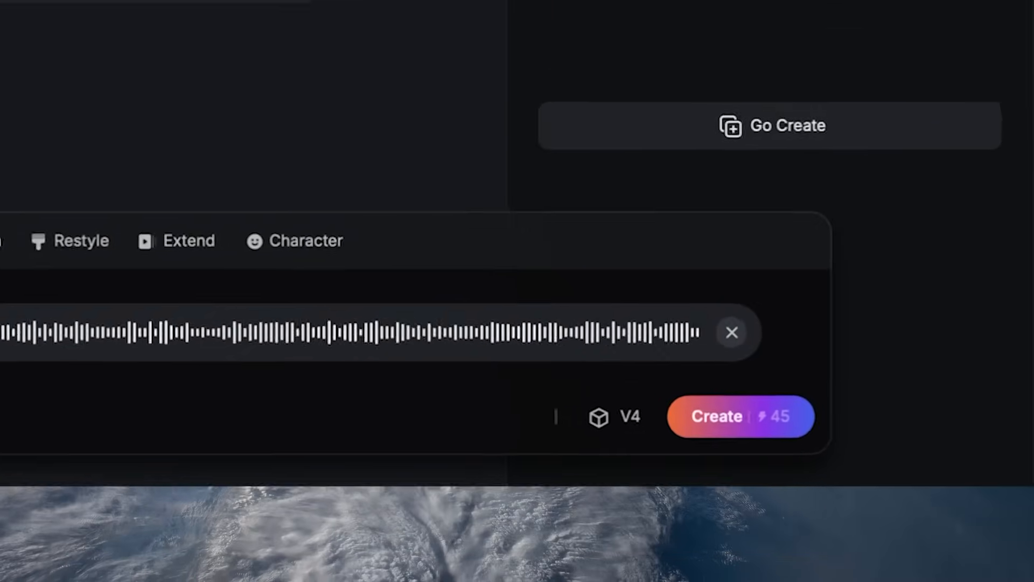
left_click(740, 416)
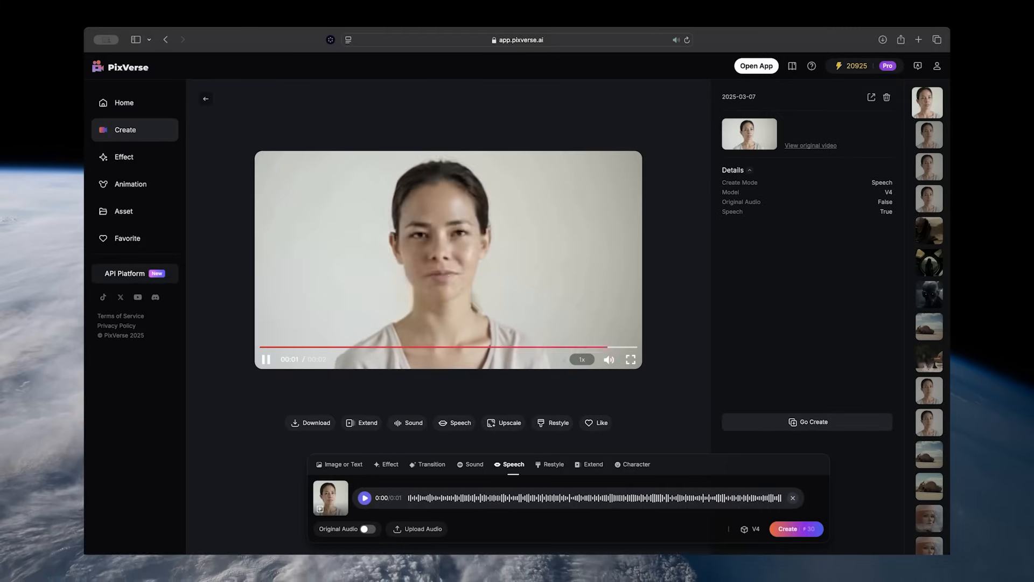
Step: Start a restyle of the video and choose a conversion style from the preset picker
left_click(552, 463)
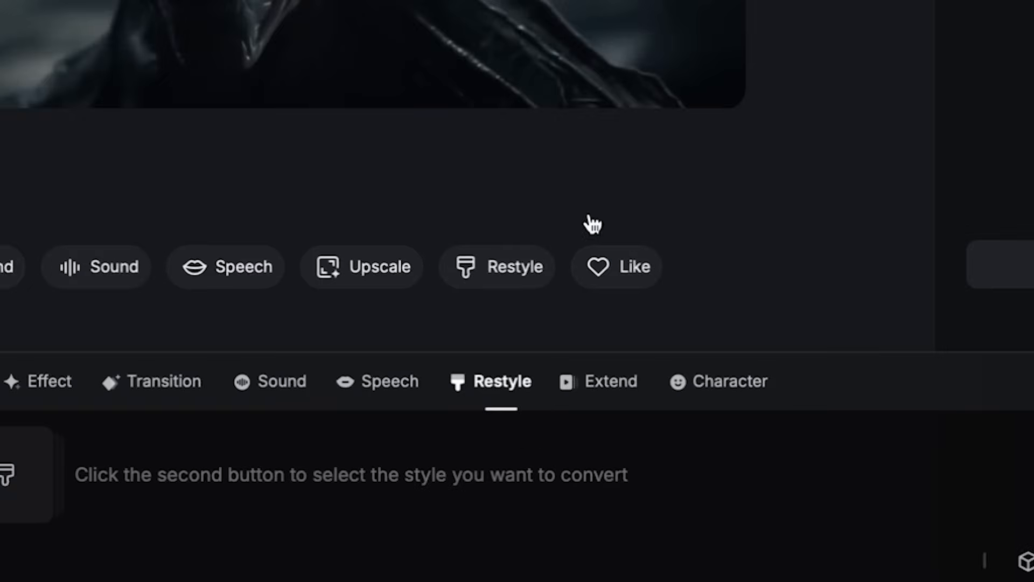
left_click(495, 266)
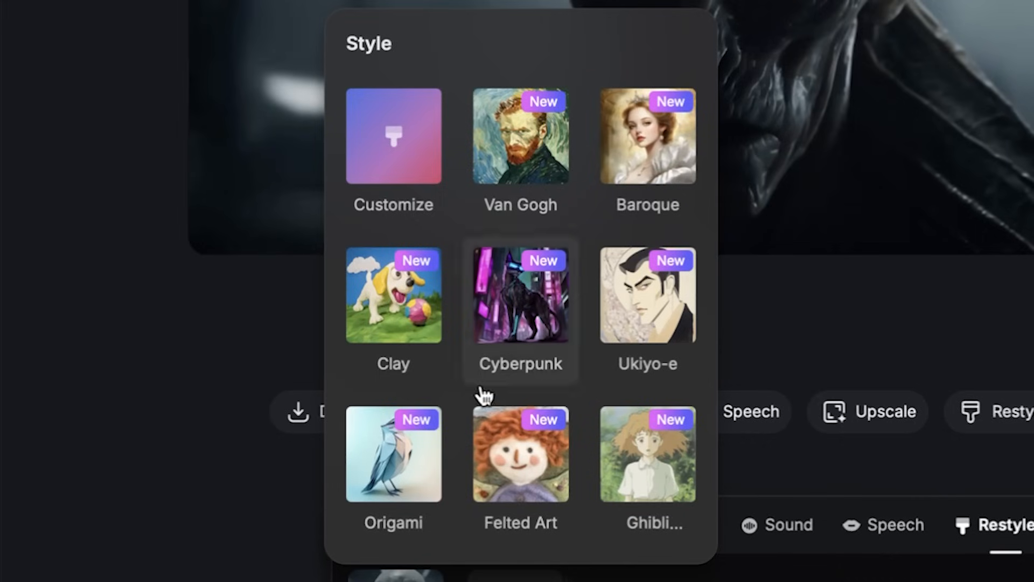
scroll("down", 3)
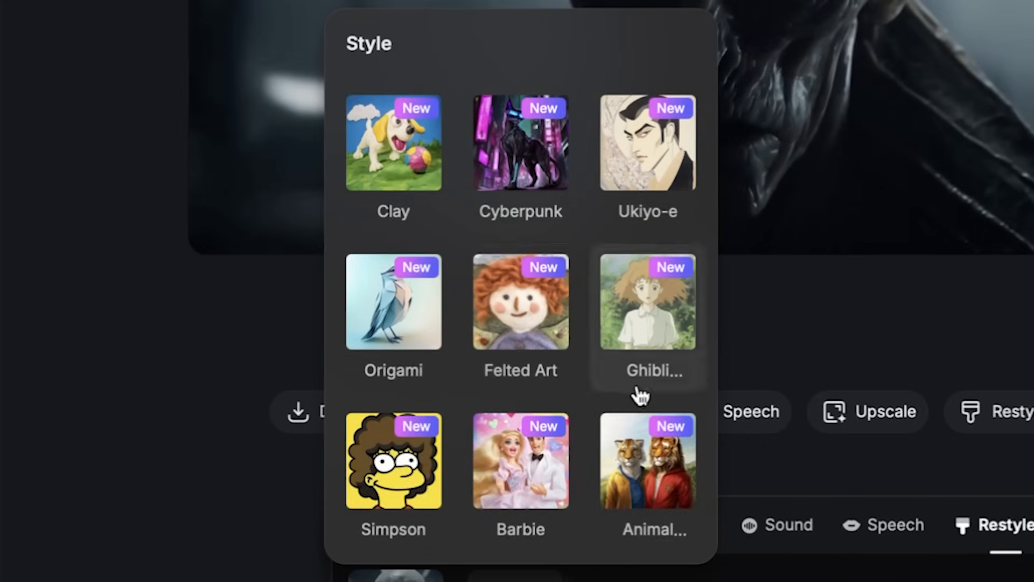
left_click(647, 142)
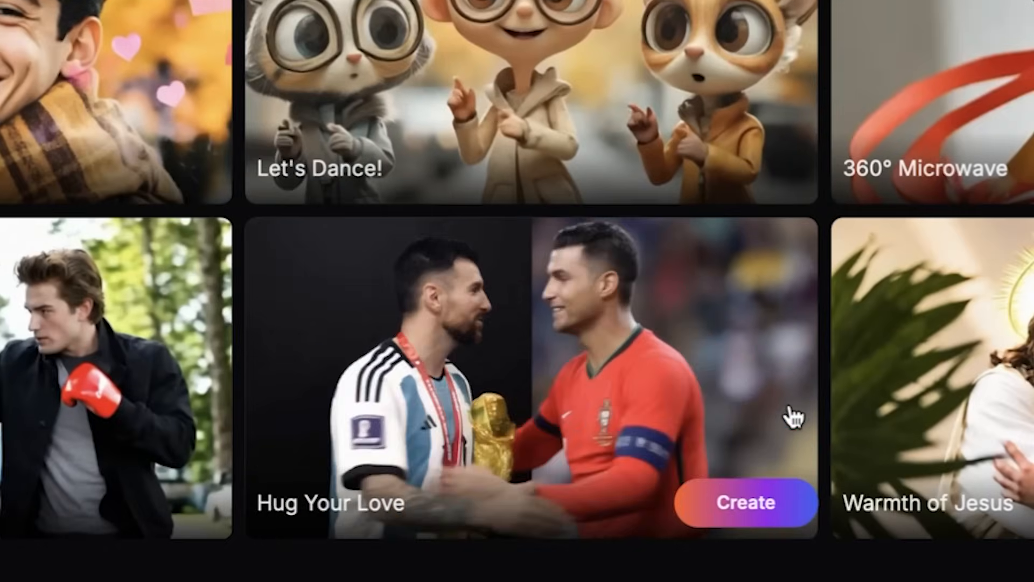
Step: Scroll through the effect template gallery to view Hug Your Love, Gender Swap and Wonder Woman
scroll("down", 3)
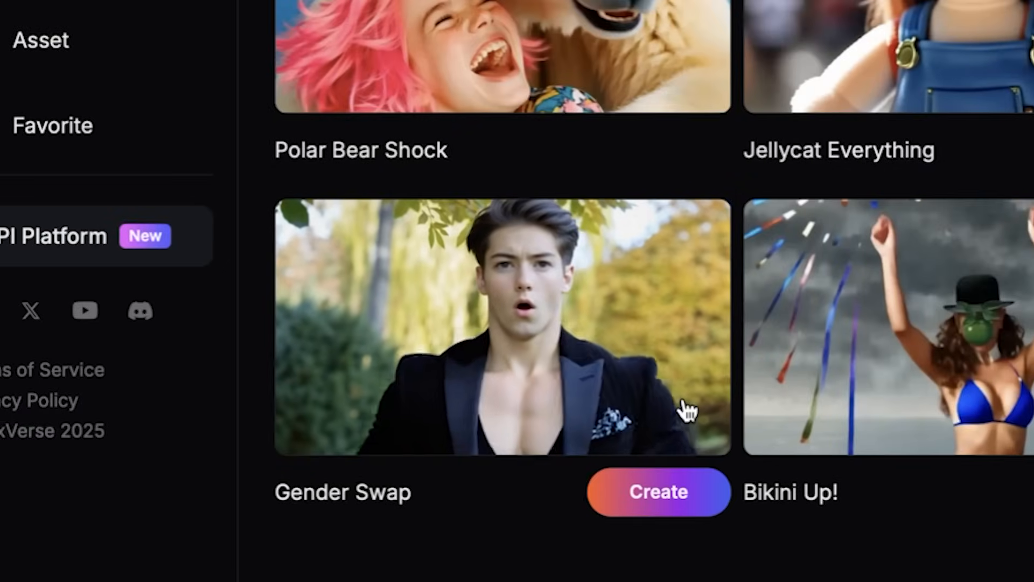
scroll("down", 3)
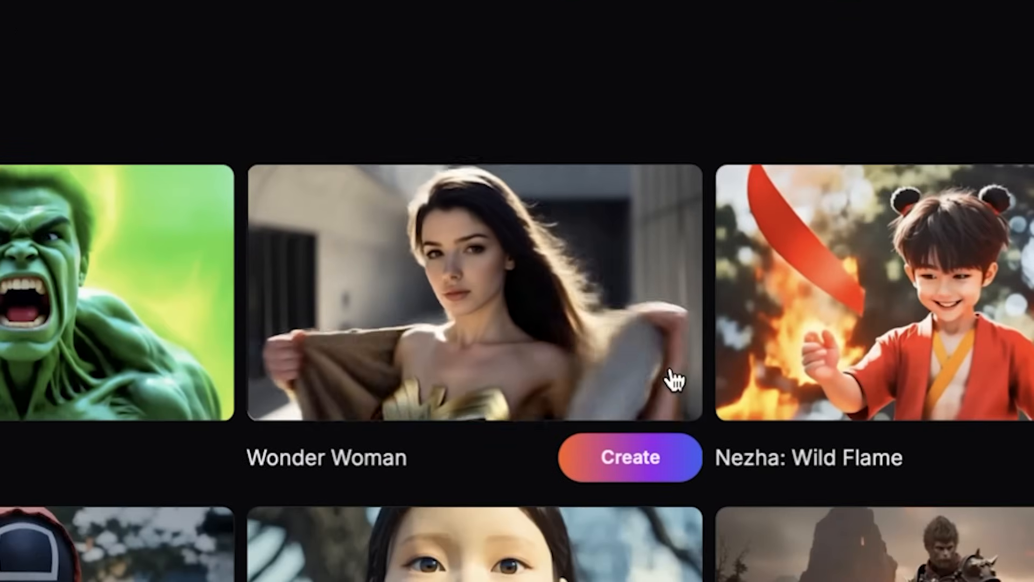
scroll("right", 3)
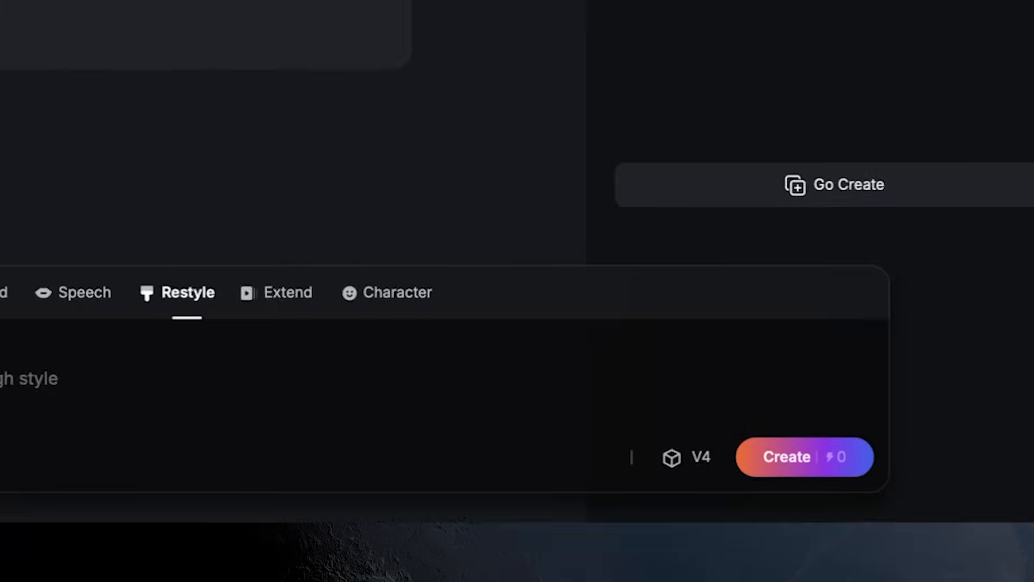
Step: Generate the restyled video from the filled-in style prompt
left_click(804, 457)
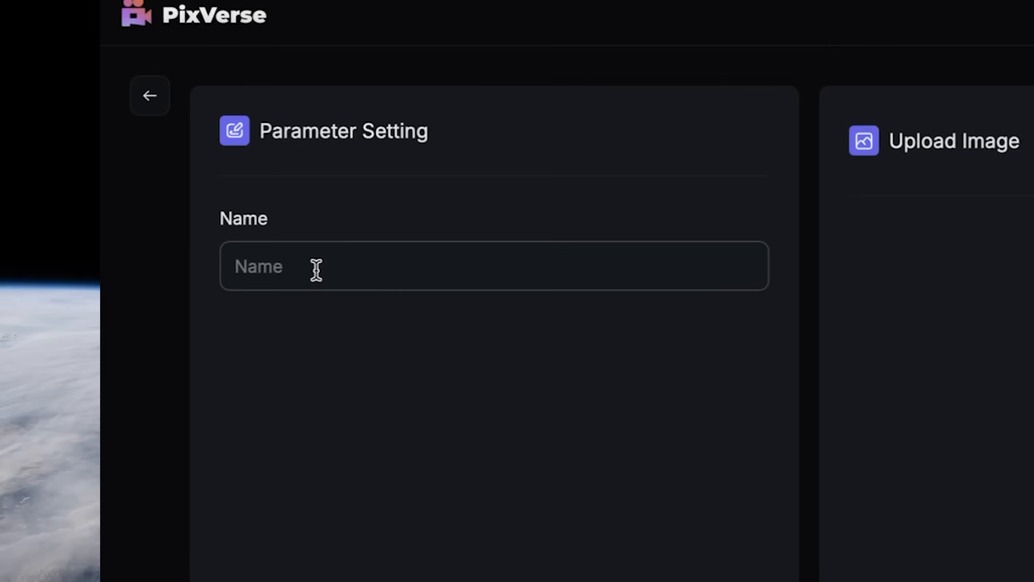
Step: Create the character Anais from the uploaded photo and begin a 'Stunn' video prompt for her
type("Anais")
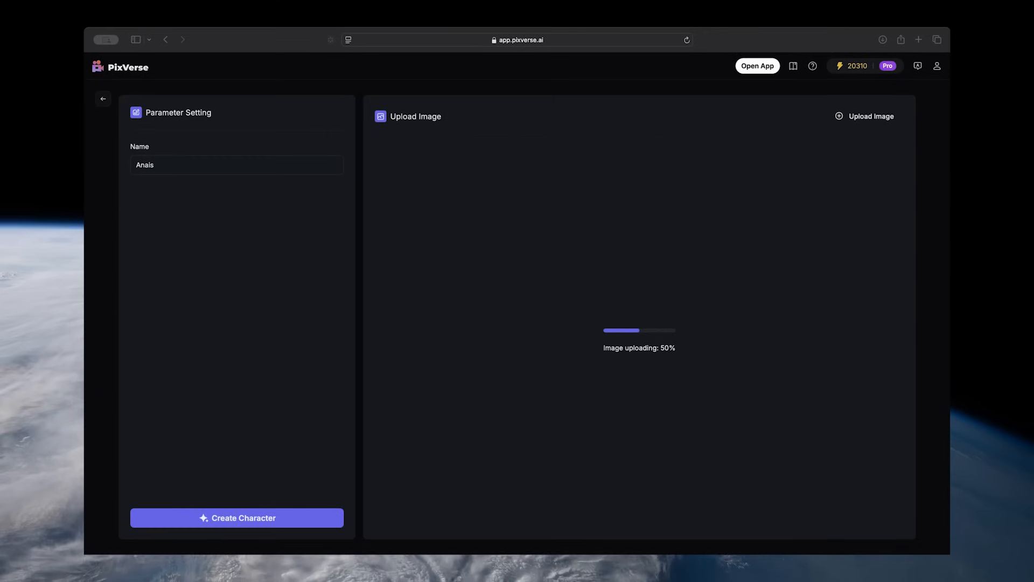
left_click(236, 164)
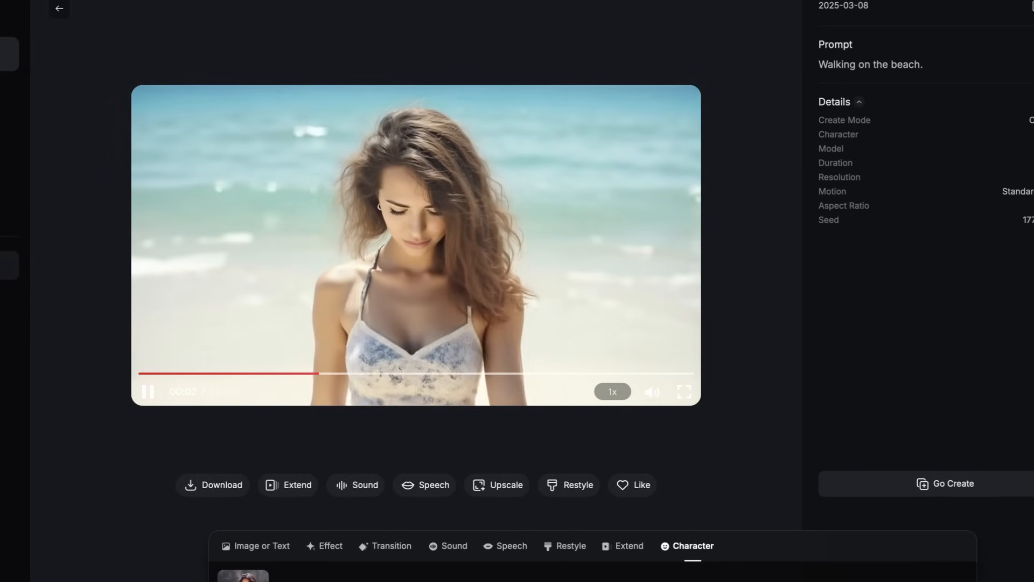
type("Stunn")
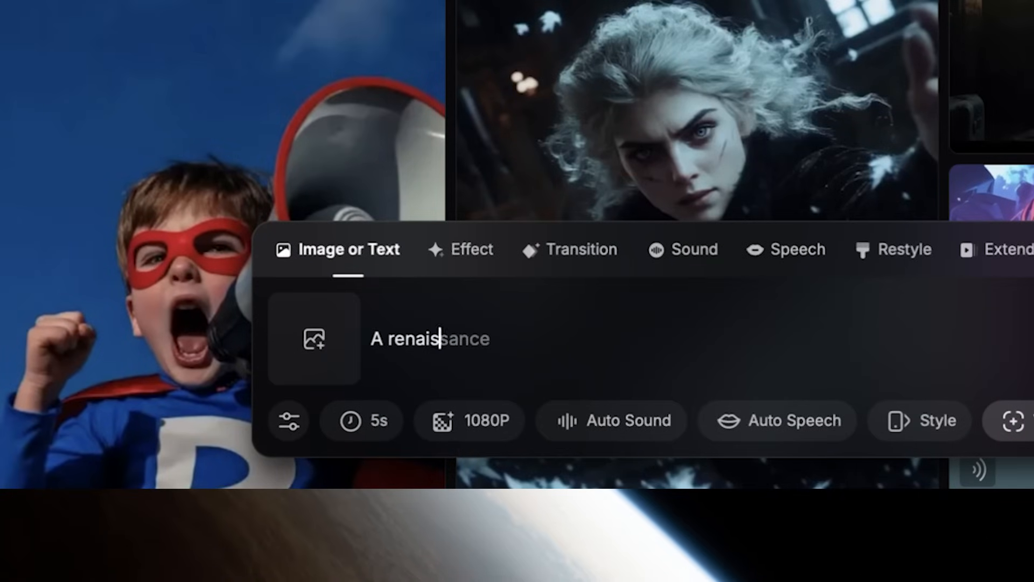
Step: Finish the renaissance masterpiece prompt and switch the video's aspect ratio to 4:3
type("masterpiece.")
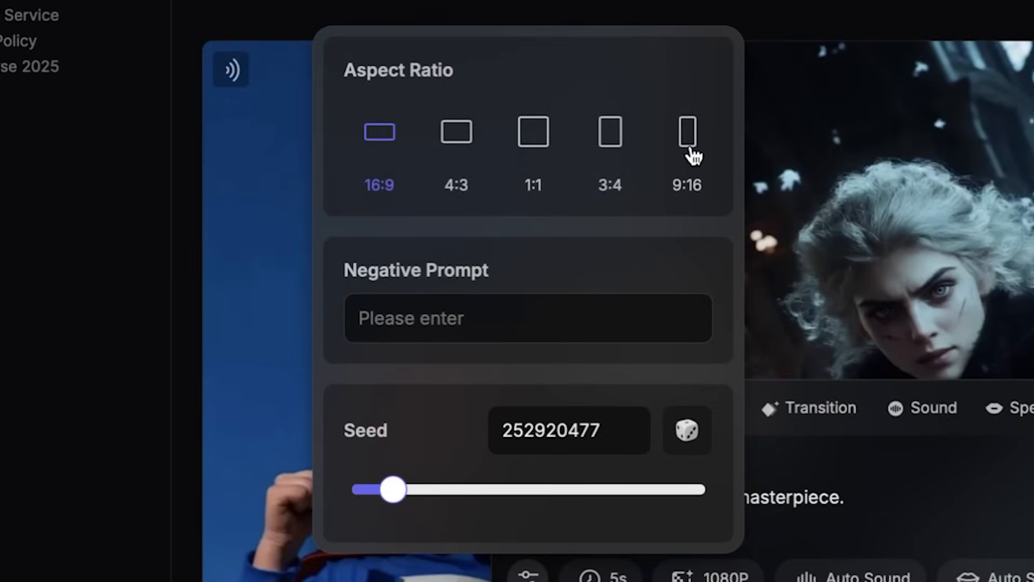
mouse_move(688, 208)
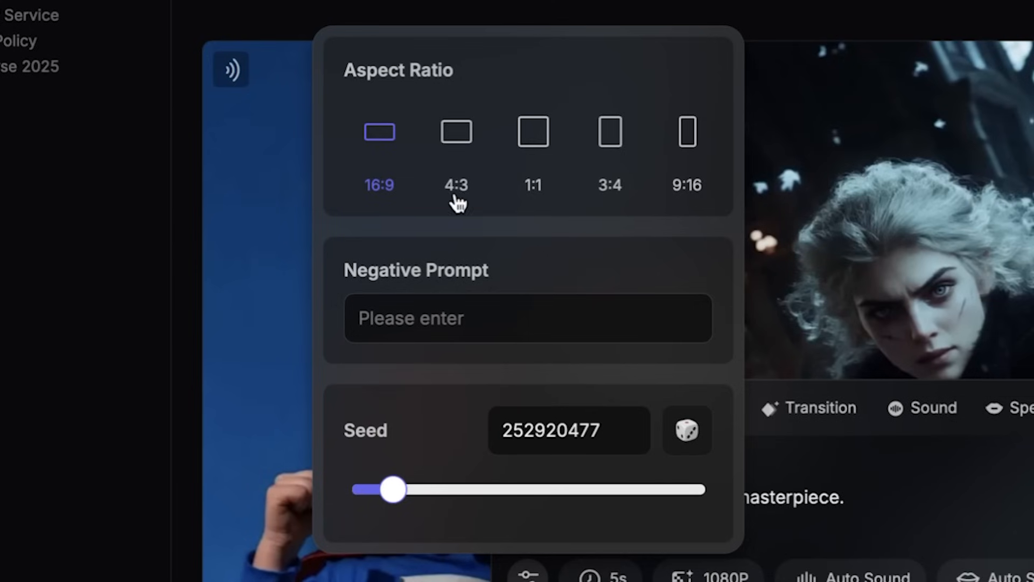
left_click(686, 131)
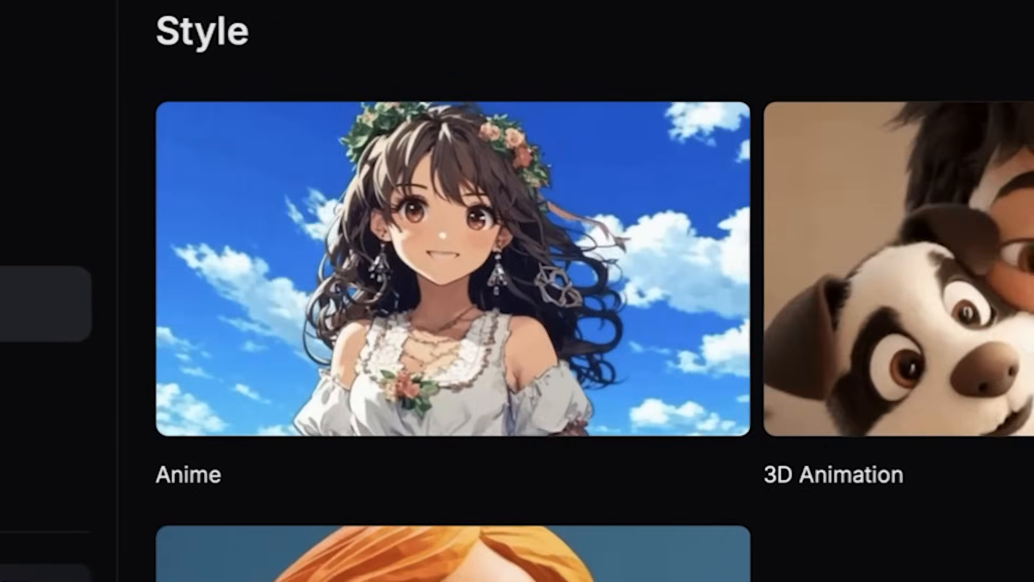
Step: Choose the 3D Animation style, enter the prompt 'A kid in a blue b' and start generating
scroll("down", 3)
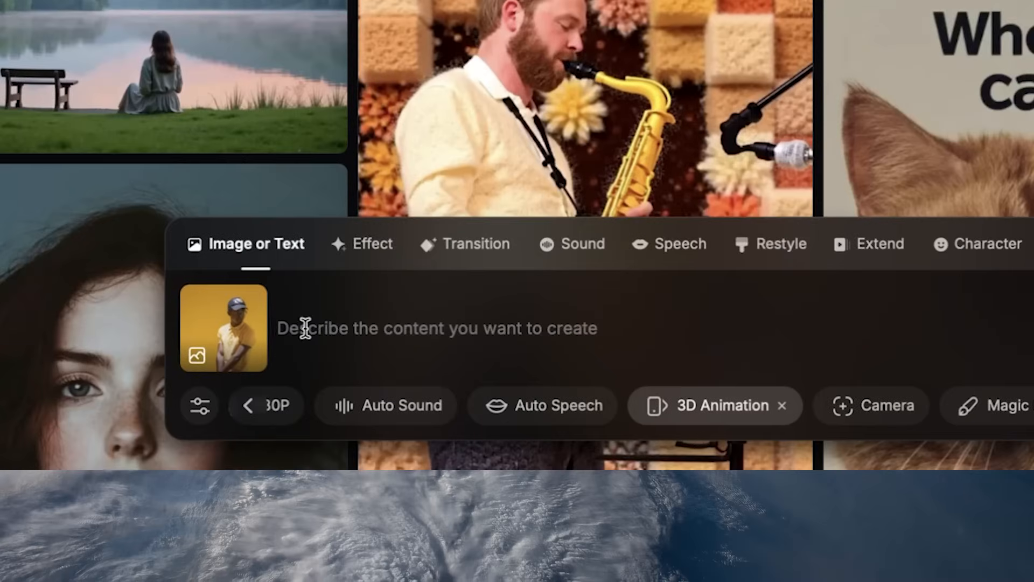
type("A kid in a blue b")
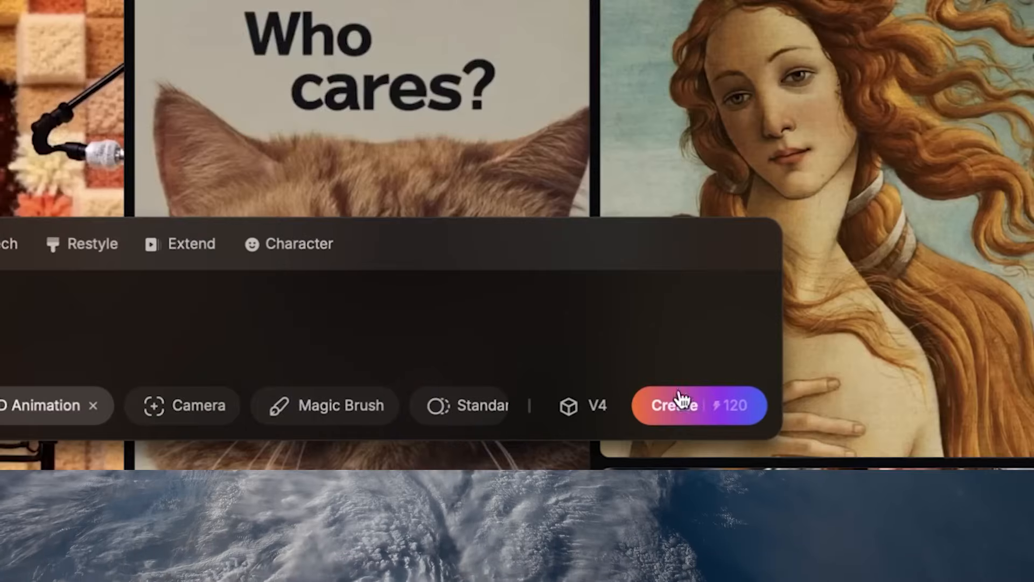
left_click(673, 405)
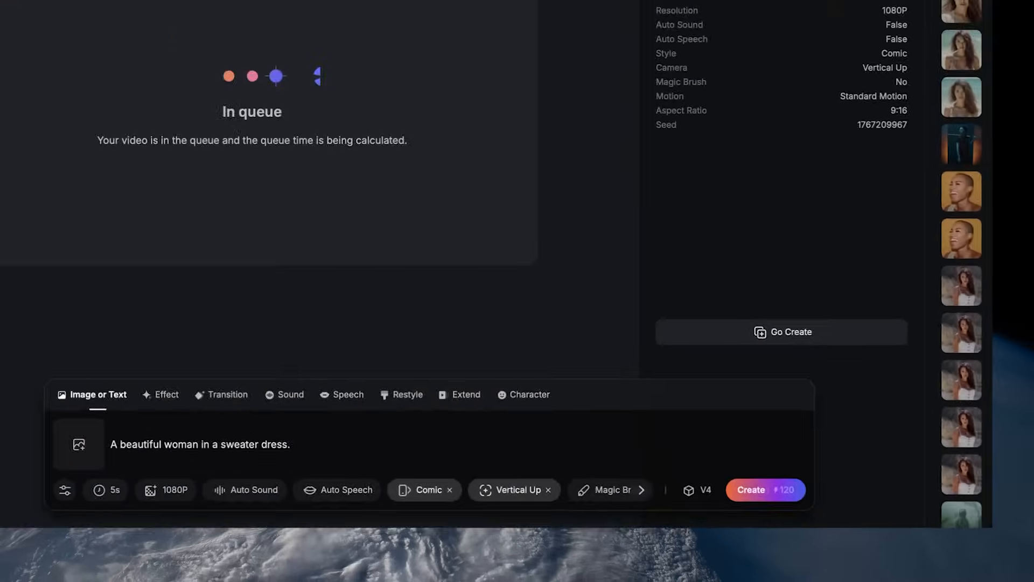